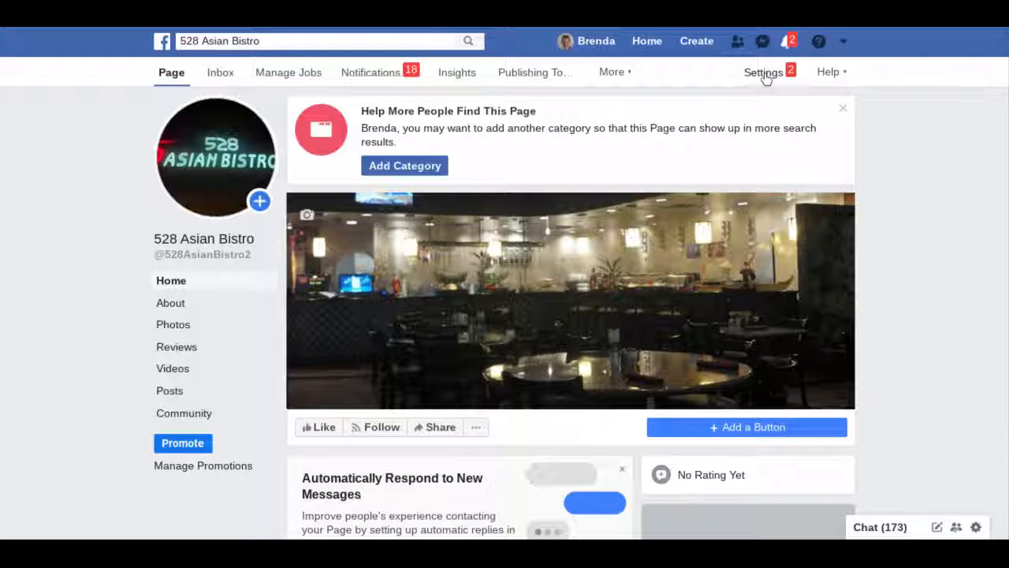
- Go to the Settings of the 528 Asian Bistro page
{"action": "scroll", "scroll_direction": "down", "scroll_amount": 3}
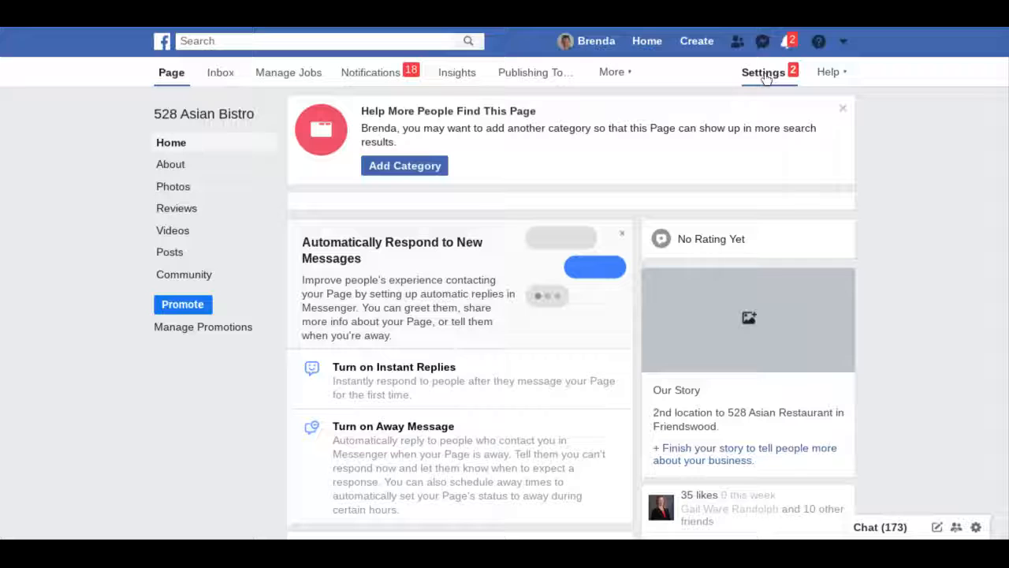
{"action": "left_click", "coordinate": [763, 73]}
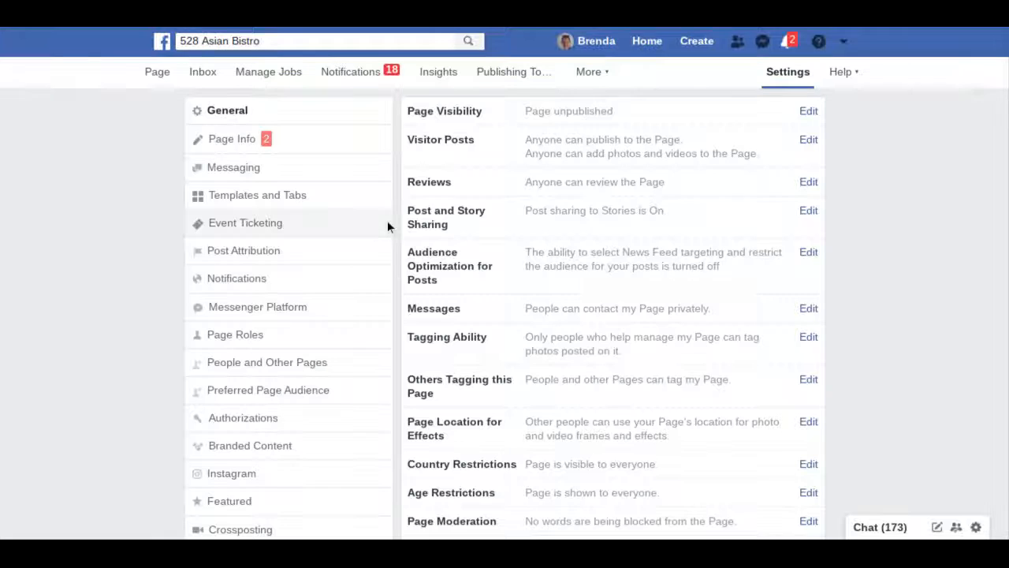
{"action": "mouse_move", "coordinate": [280, 199]}
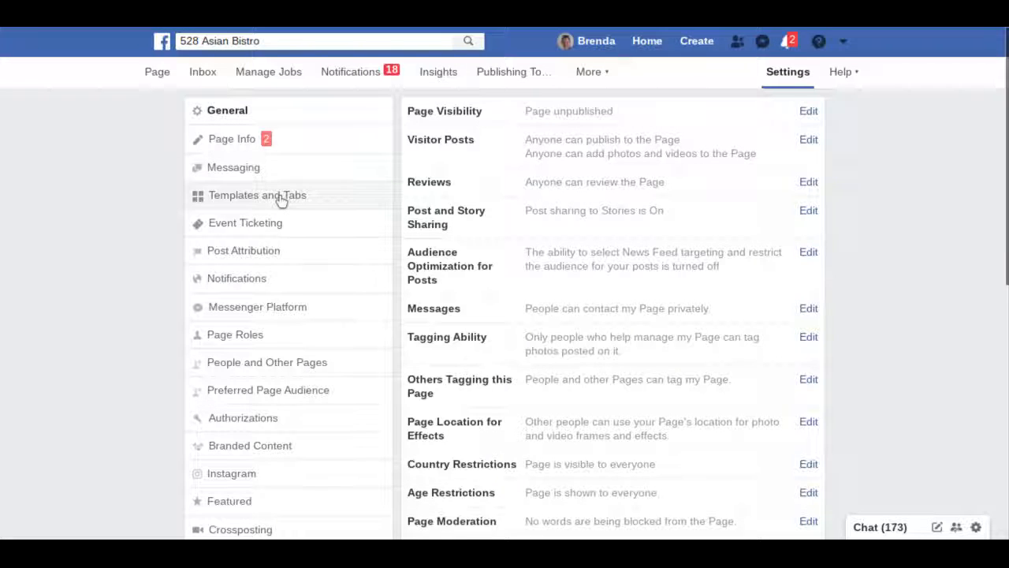
- Show the Templates and Tabs settings, where Standard is current and default tabs are off
{"action": "left_click", "coordinate": [257, 196]}
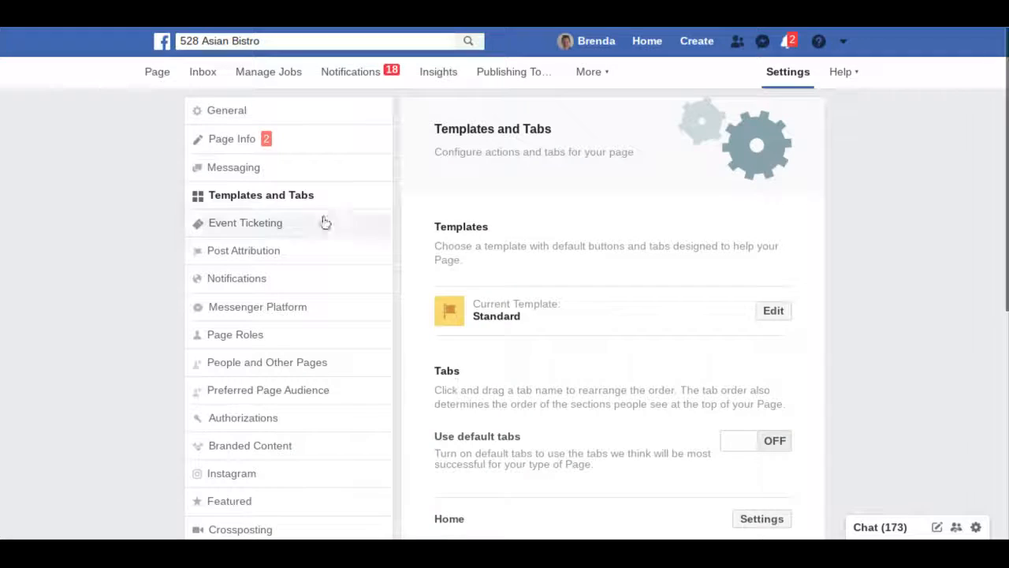
{"action": "scroll", "scroll_direction": "down", "scroll_amount": 3}
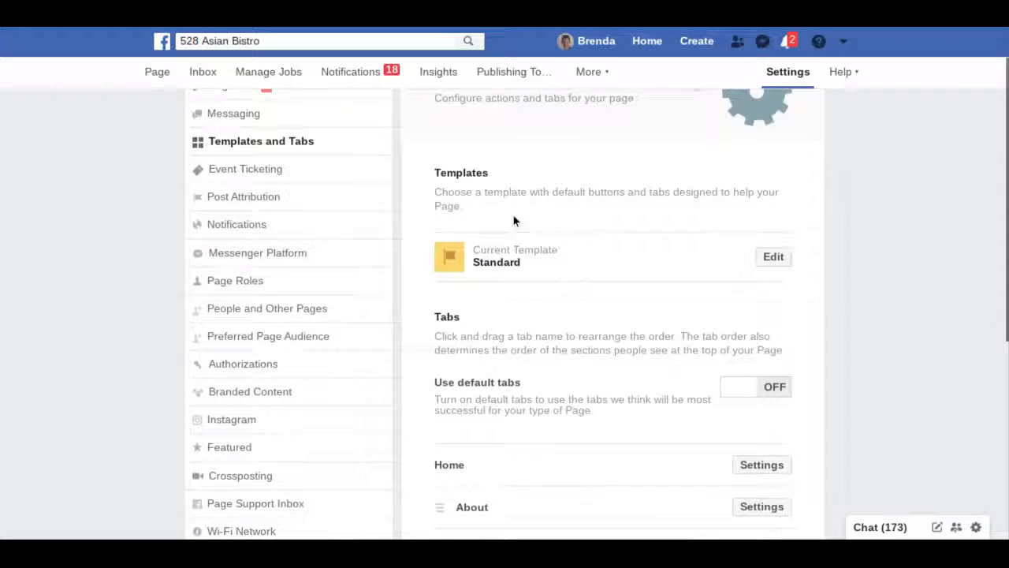
{"action": "scroll", "scroll_direction": "down", "scroll_amount": 3}
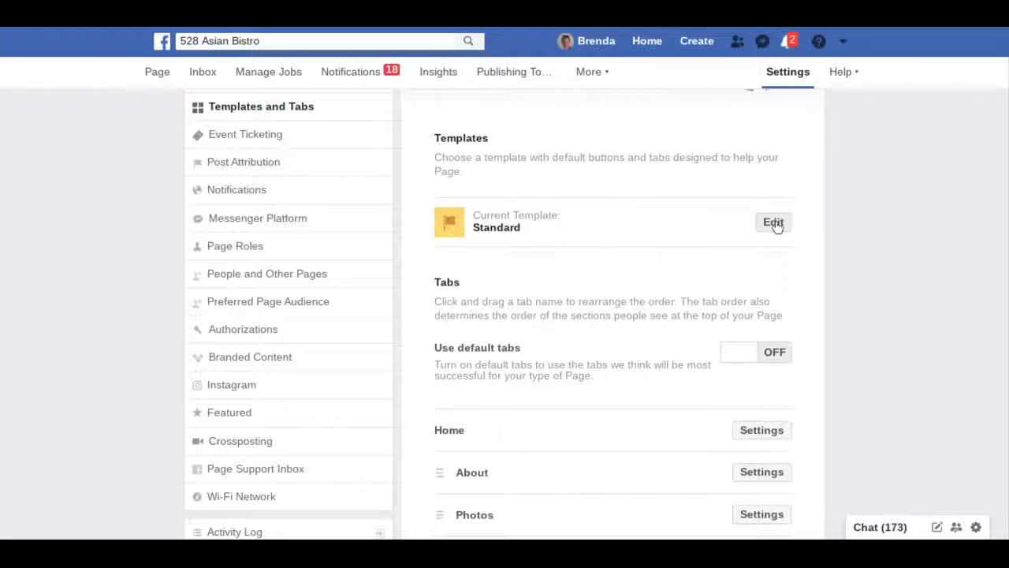
- Edit the current template to bring up the chooser listing Restaurants & Cafes and Business
{"action": "left_click", "coordinate": [773, 221]}
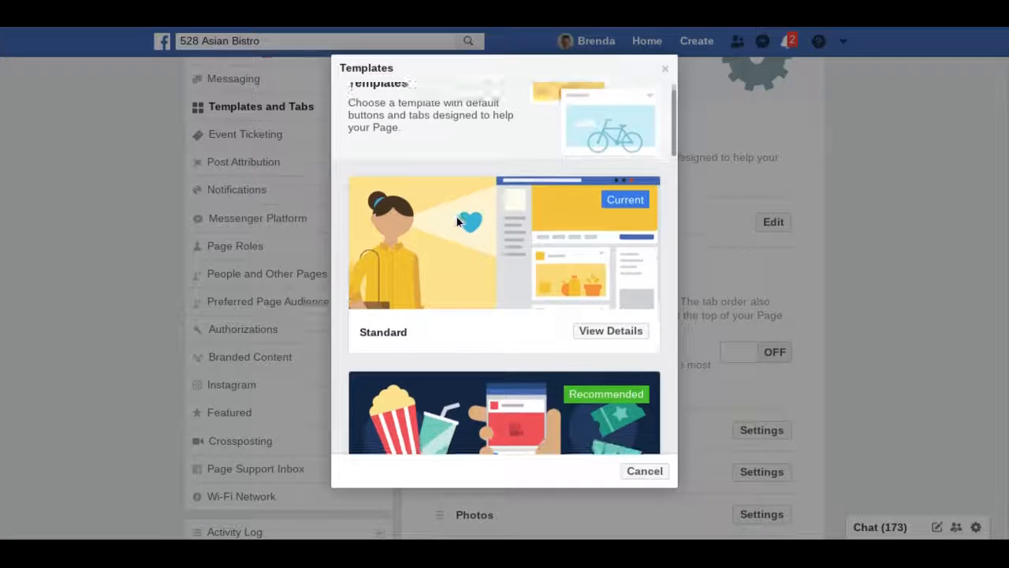
{"action": "scroll", "scroll_direction": "down", "scroll_amount": 3}
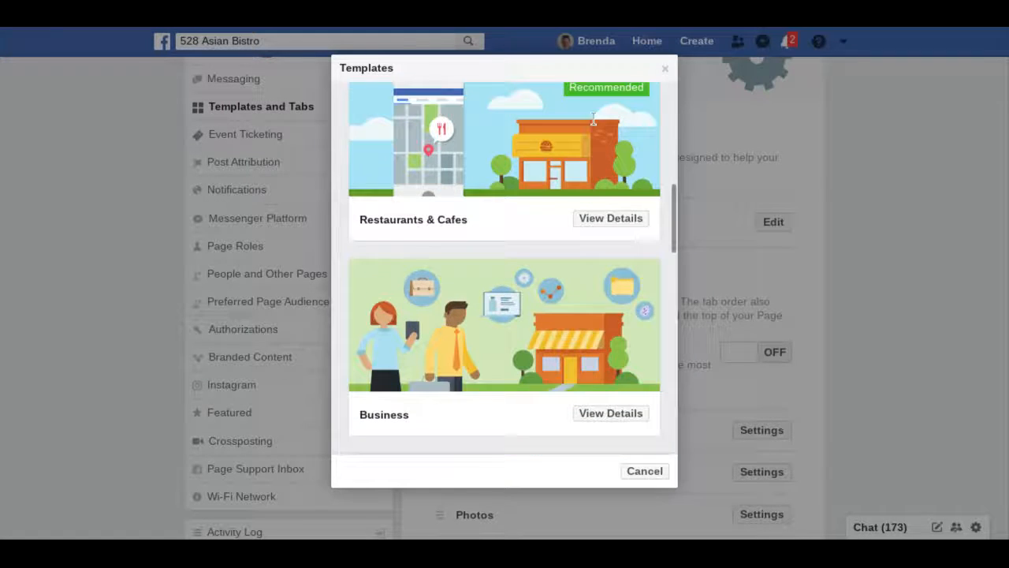
- Review the Restaurants & Cafes template details and apply it, reaching the confirmation warning
{"action": "left_click", "coordinate": [610, 217]}
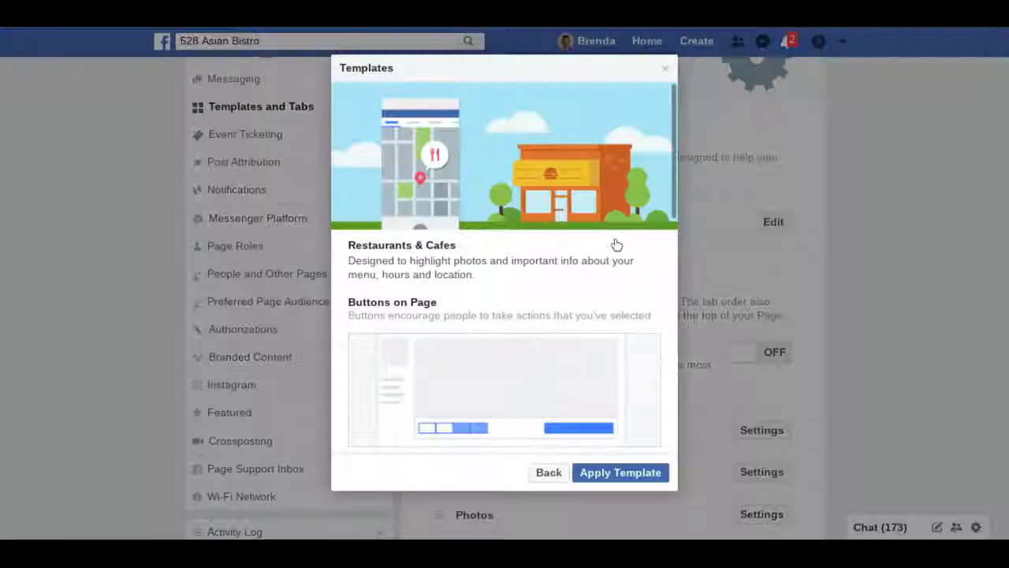
{"action": "scroll", "scroll_direction": "down", "scroll_amount": 3}
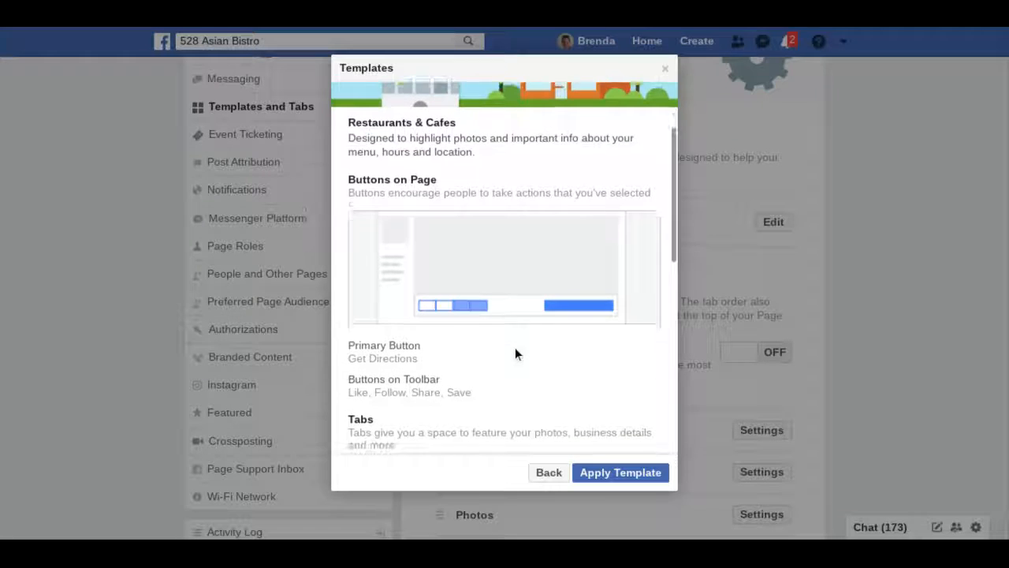
{"action": "scroll", "scroll_direction": "down", "scroll_amount": 3}
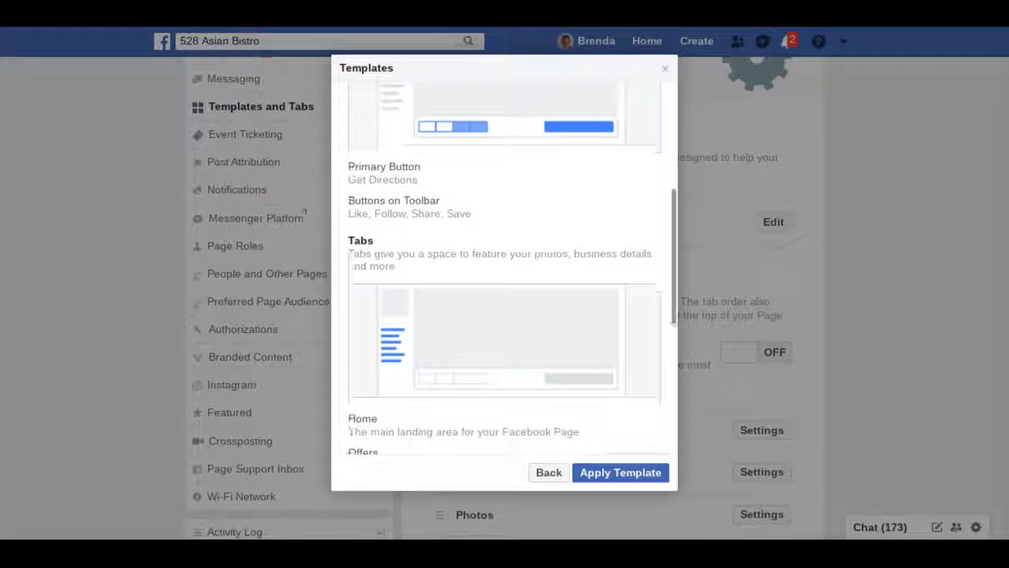
{"action": "scroll", "scroll_direction": "down", "scroll_amount": 3}
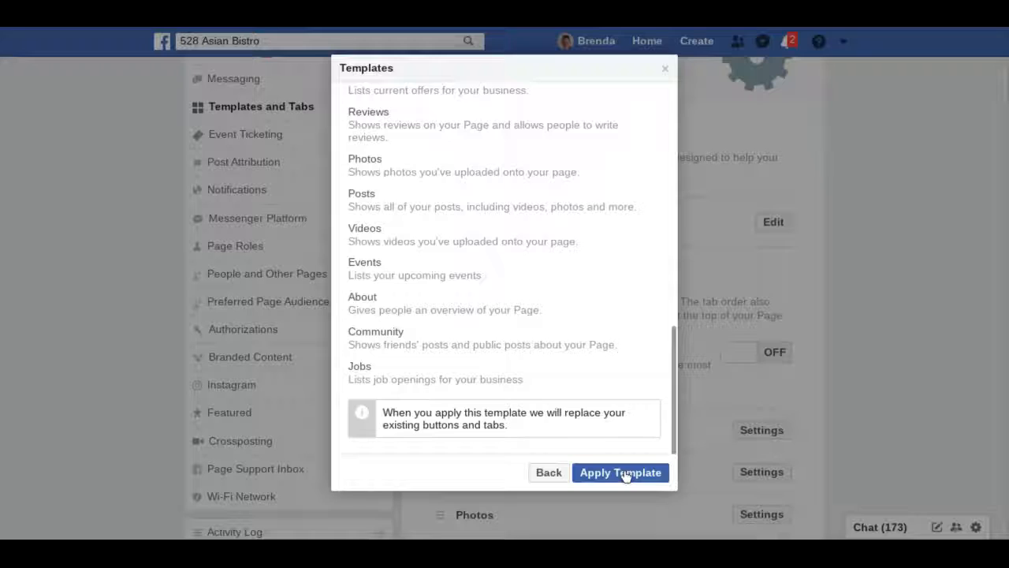
{"action": "left_click", "coordinate": [621, 473]}
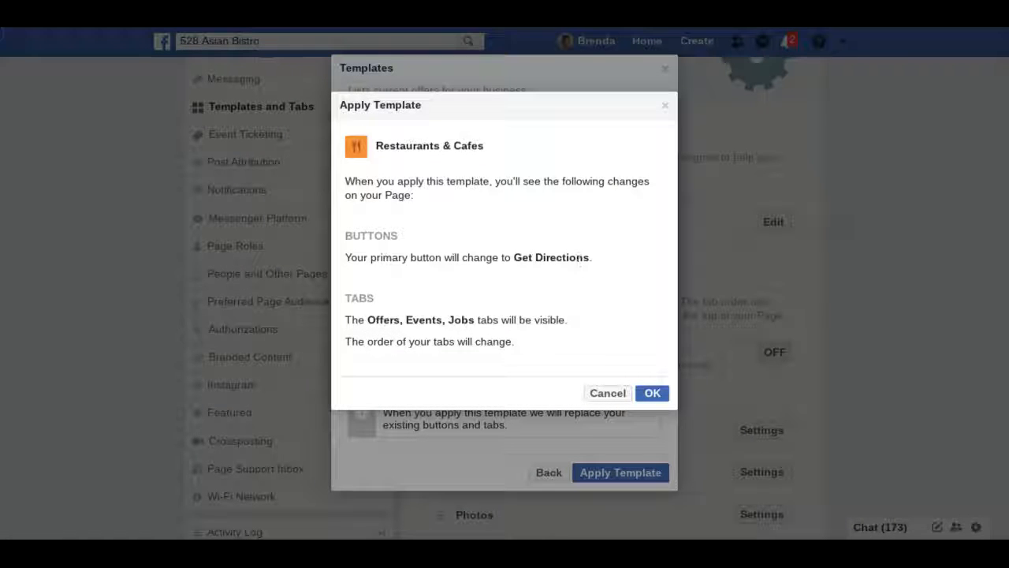
- Confirm the Restaurants & Cafes template and keep Use default tabs ON
{"action": "left_click", "coordinate": [652, 392]}
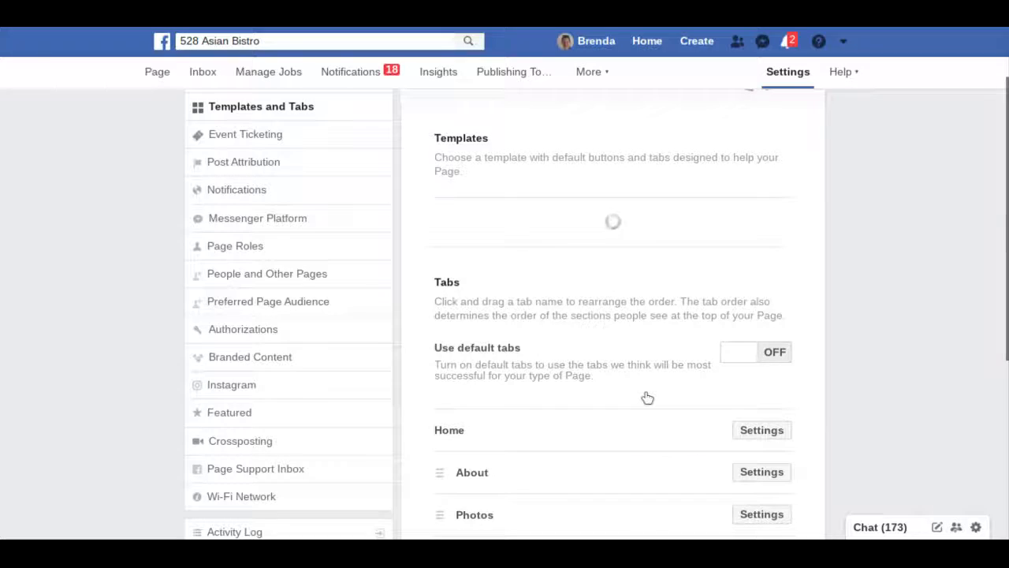
{"action": "left_click", "coordinate": [755, 352]}
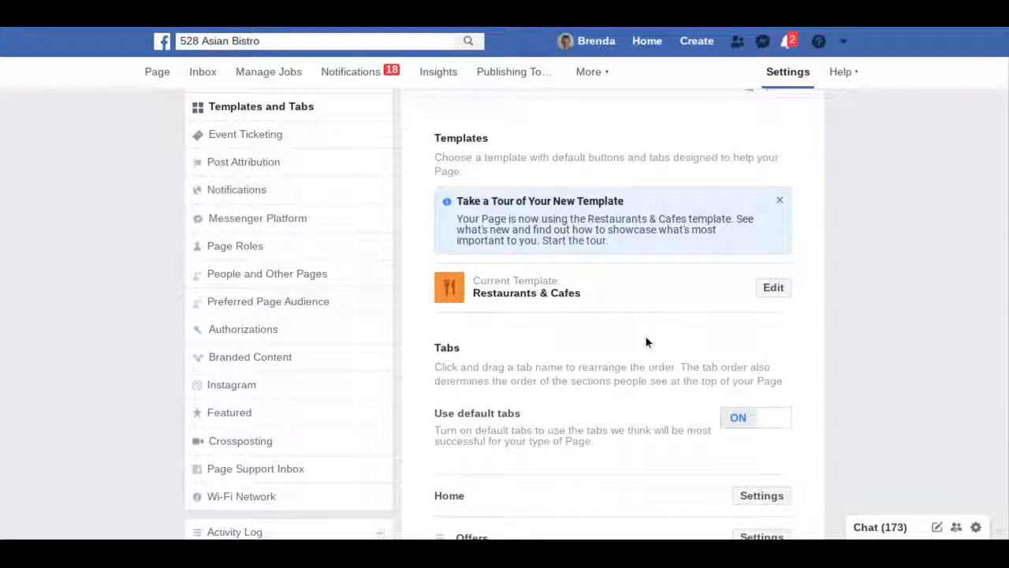
{"action": "scroll", "scroll_direction": "down", "scroll_amount": 3}
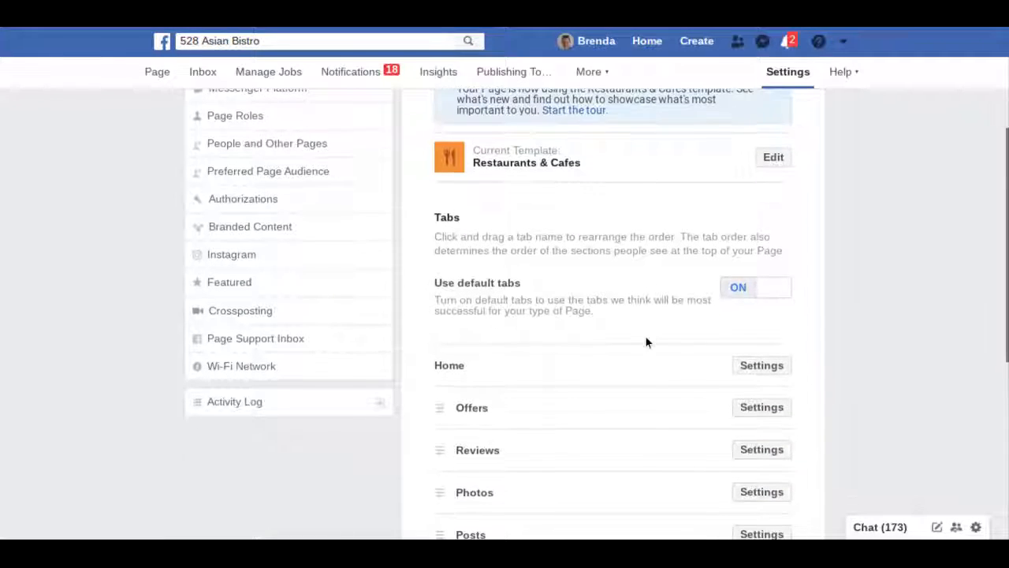
{"action": "scroll", "scroll_direction": "down", "scroll_amount": 3}
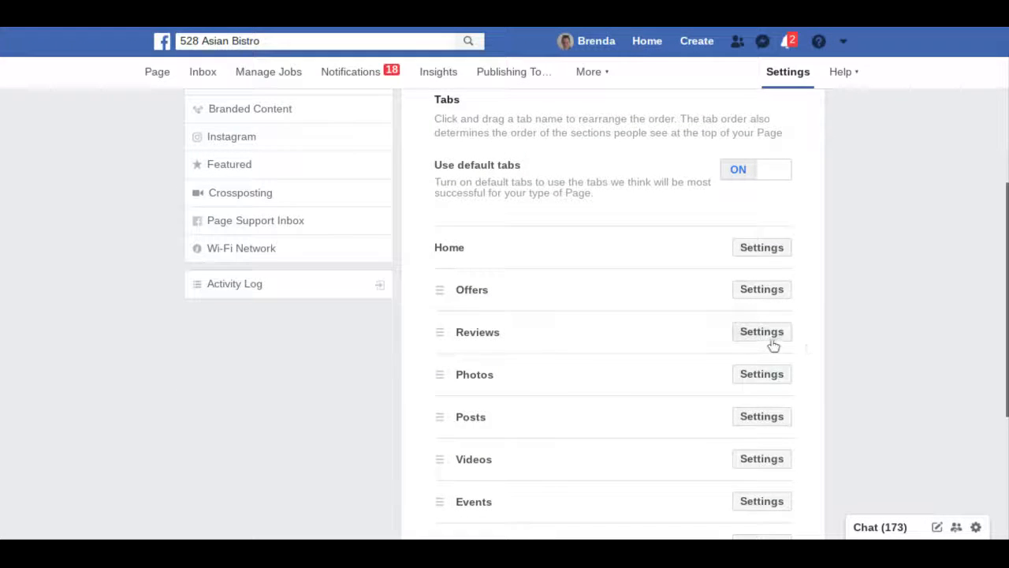
- Open the Reviews tab settings and leave Show Reviews ON
{"action": "left_click", "coordinate": [760, 331]}
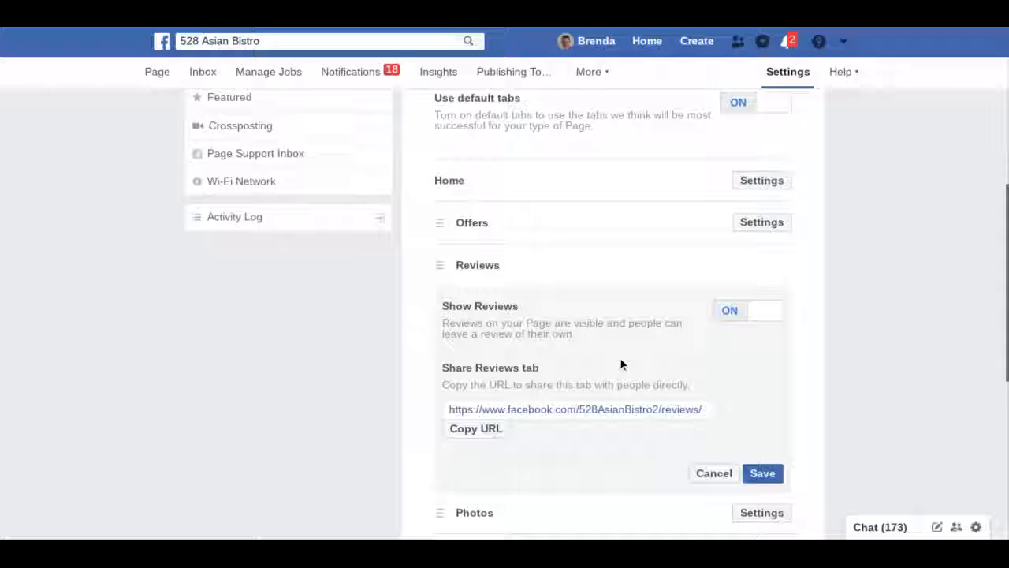
{"action": "scroll", "scroll_direction": "down", "scroll_amount": 3}
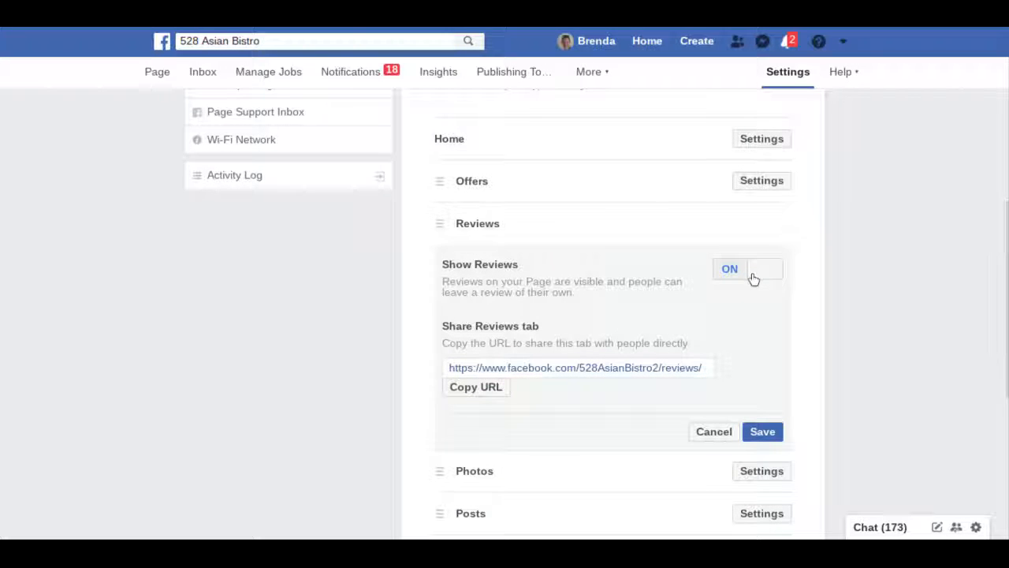